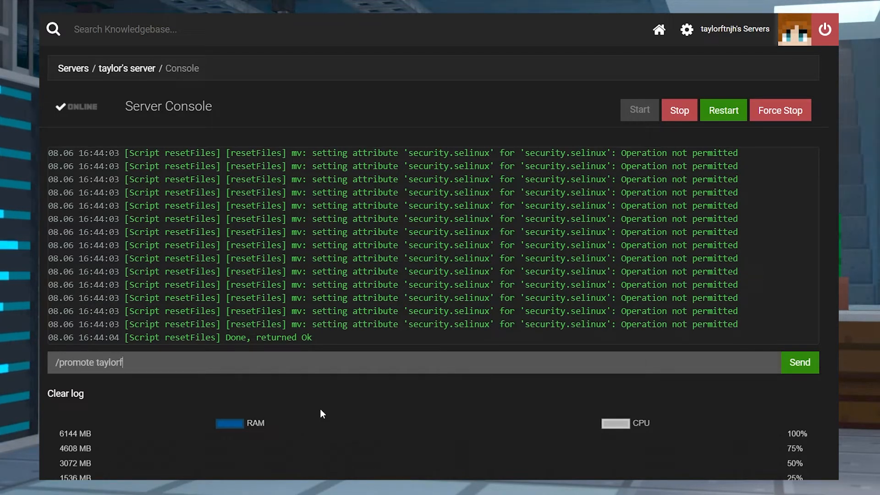
Step: Type a /promote command with your player name into the Apex server console
text(njh)
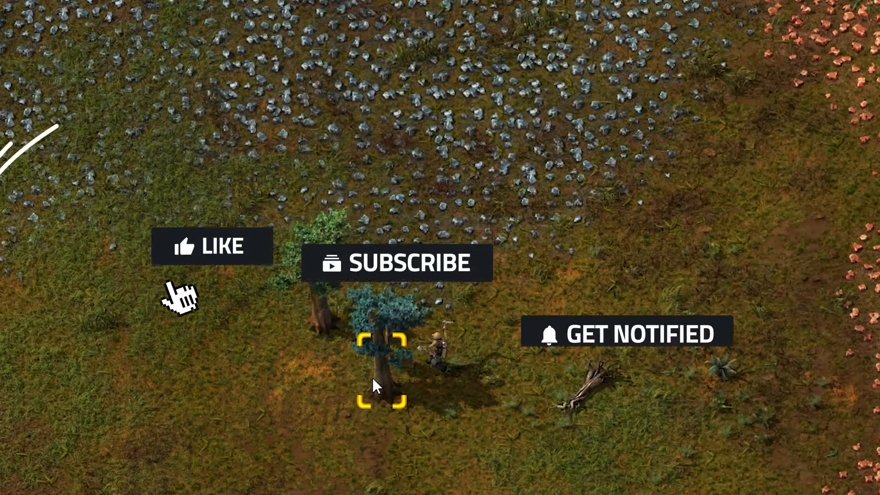
Step: Enter /c game.player.cheat_mode=true in Factorio's console twice, triggering the achievements warning
click(212, 245)
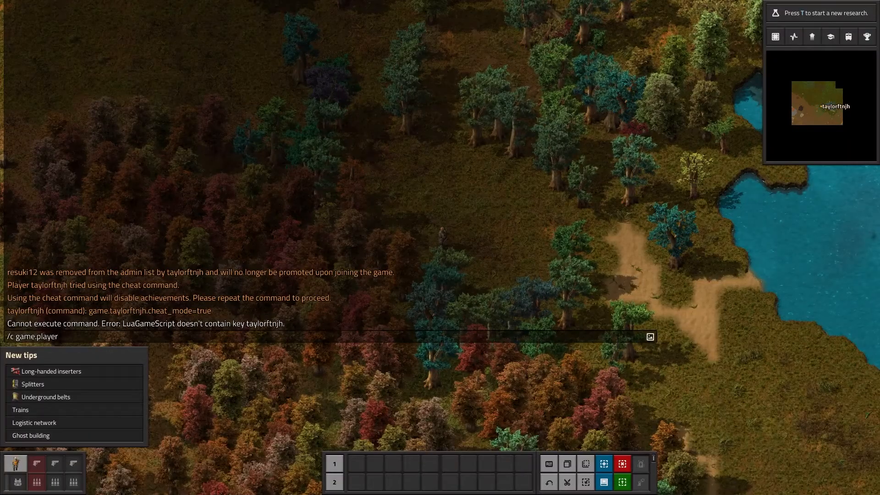
text(.cheat_)
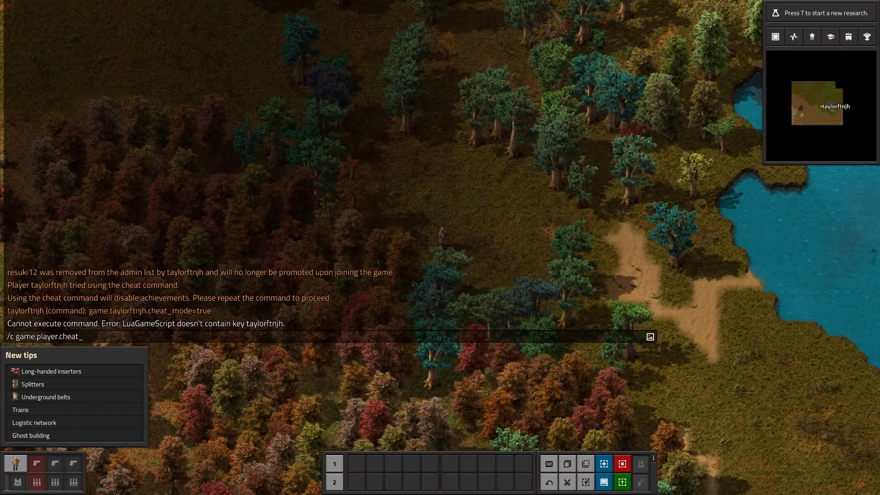
text(mode=true)
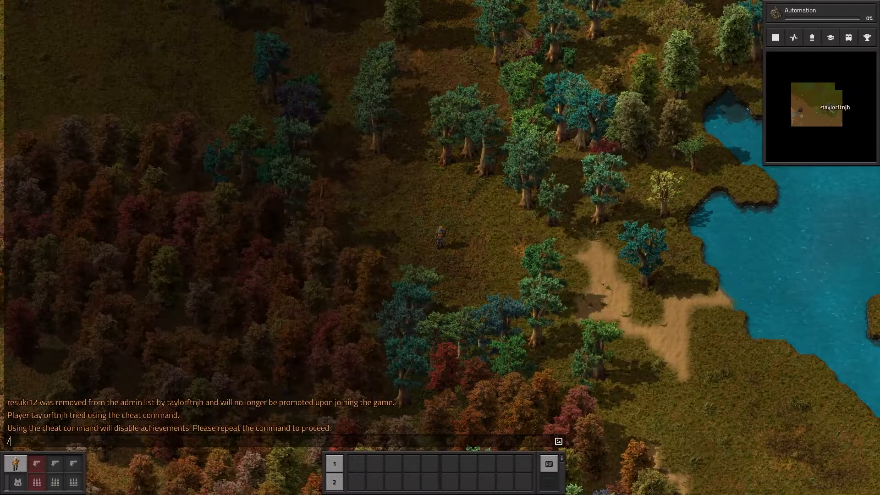
text(cheat)
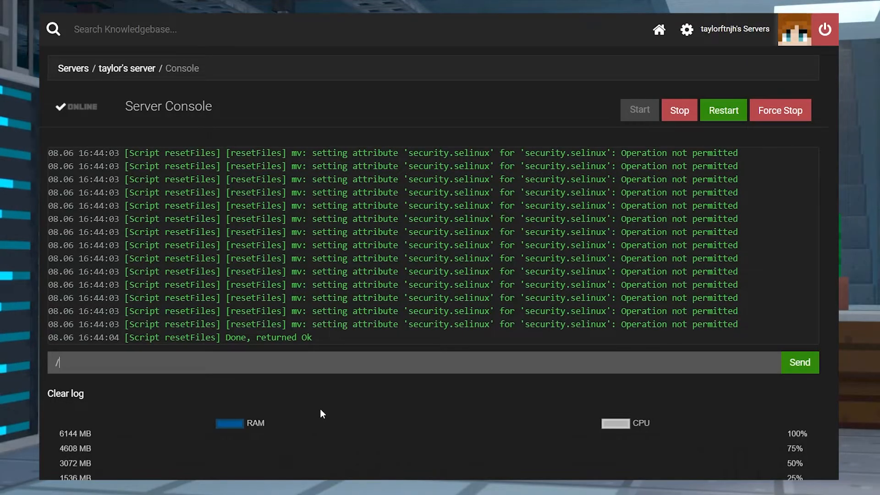
text(promote tayl)
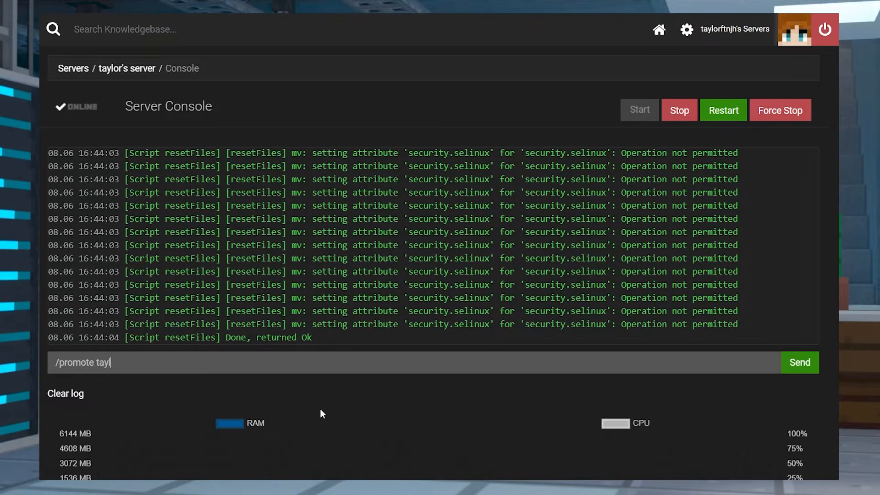
text(orftn)
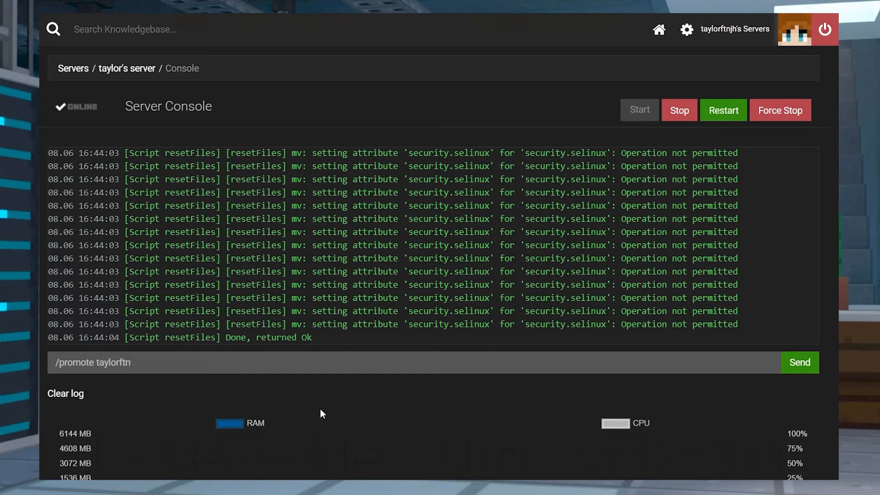
text(jh)
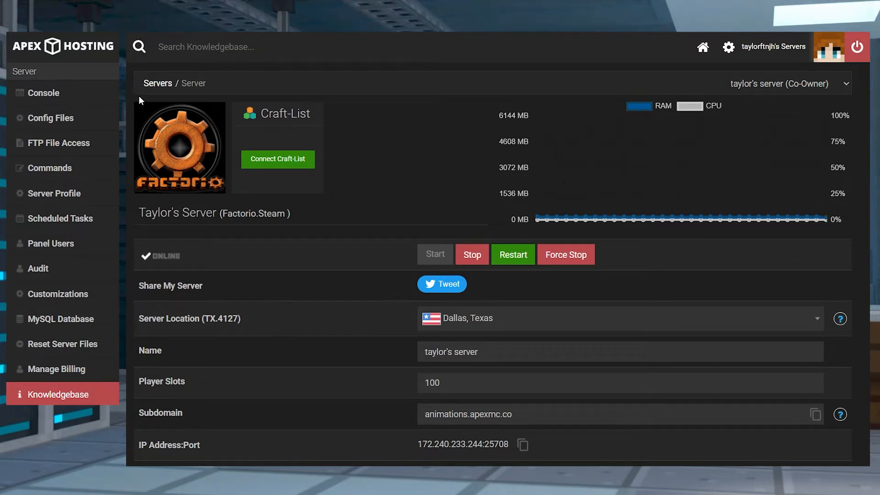
click(44, 92)
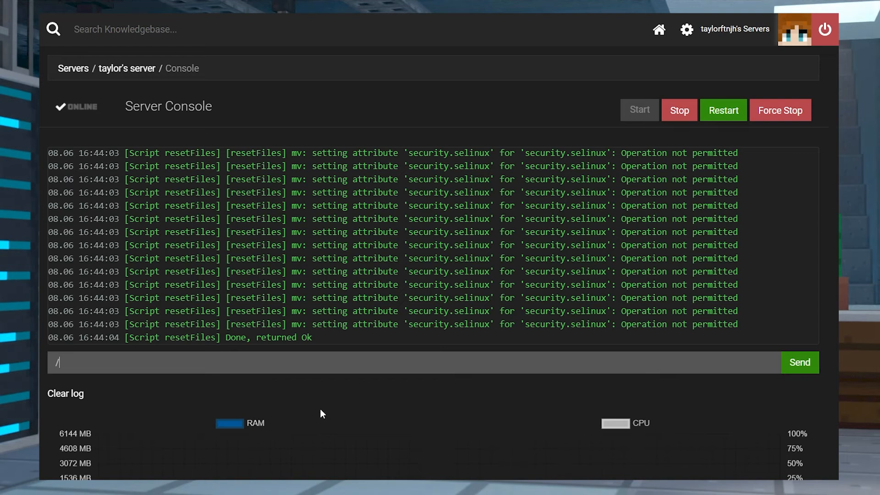
text(promote taylorftnjh)
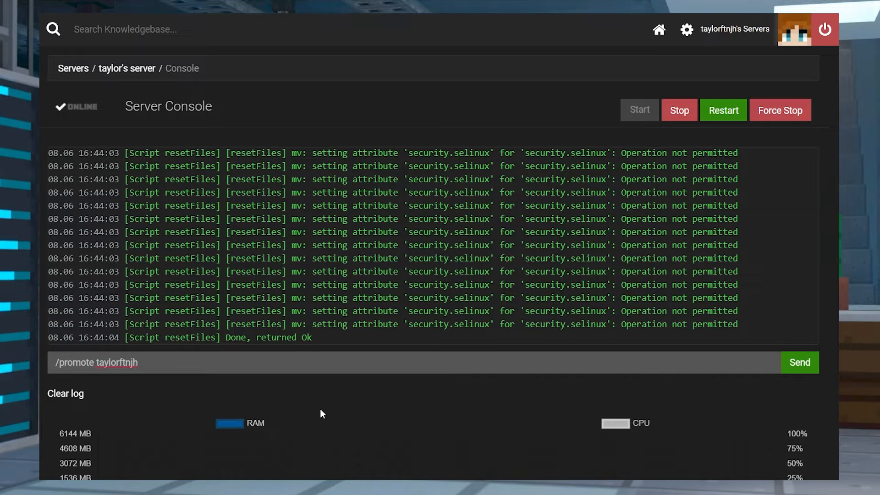
click(800, 363)
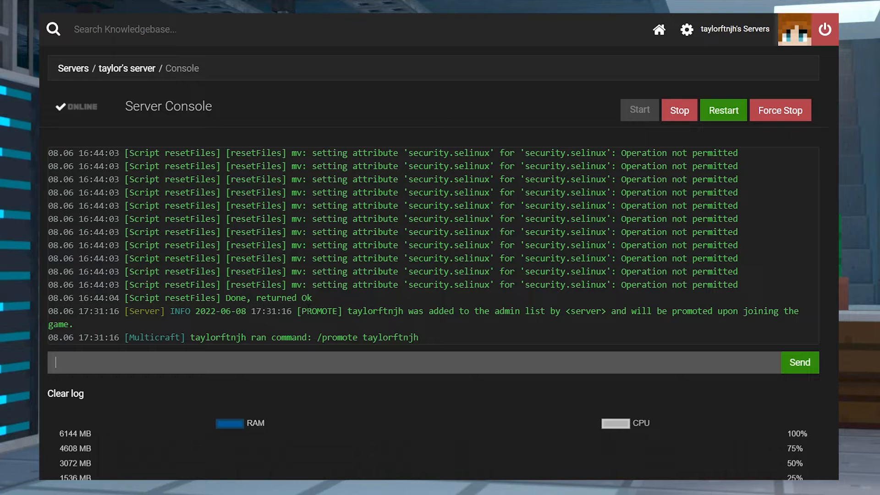
mouse_move(443, 474)
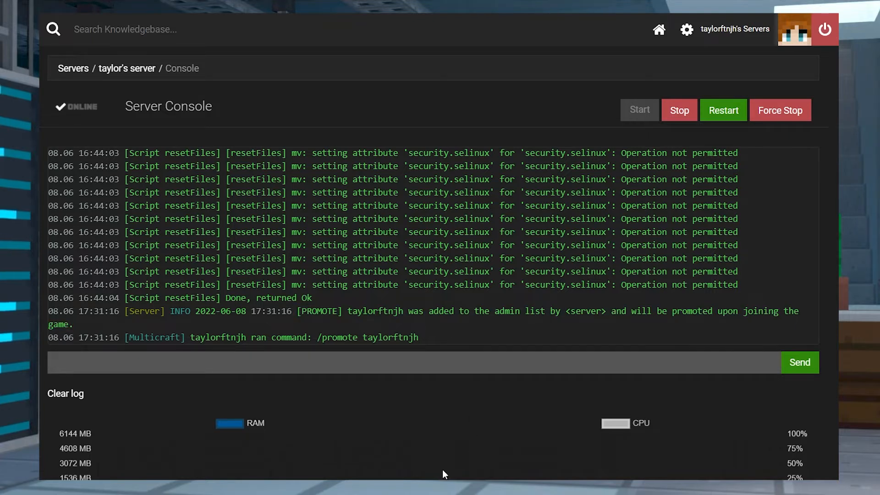
text(/demote taylor)
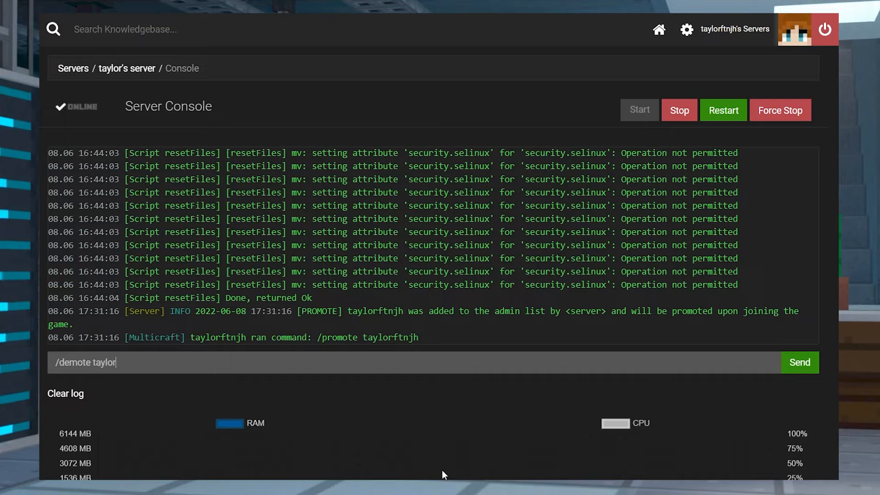
text(ftnjh)
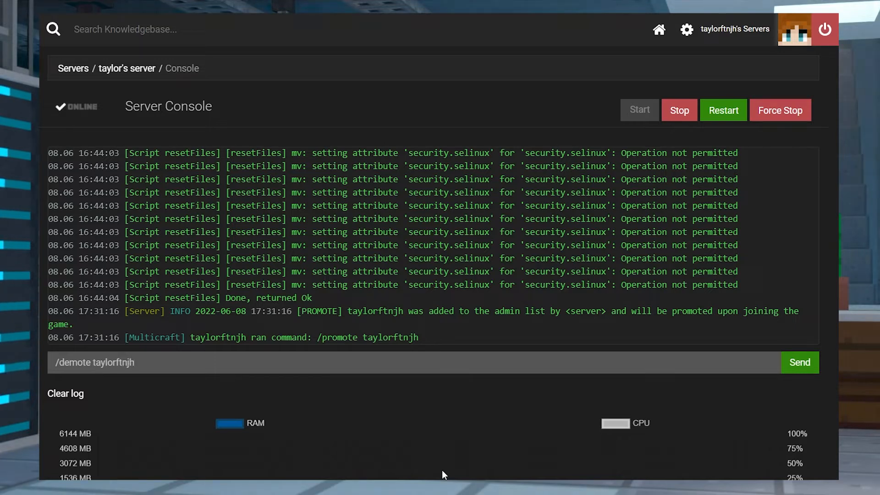
click(798, 363)
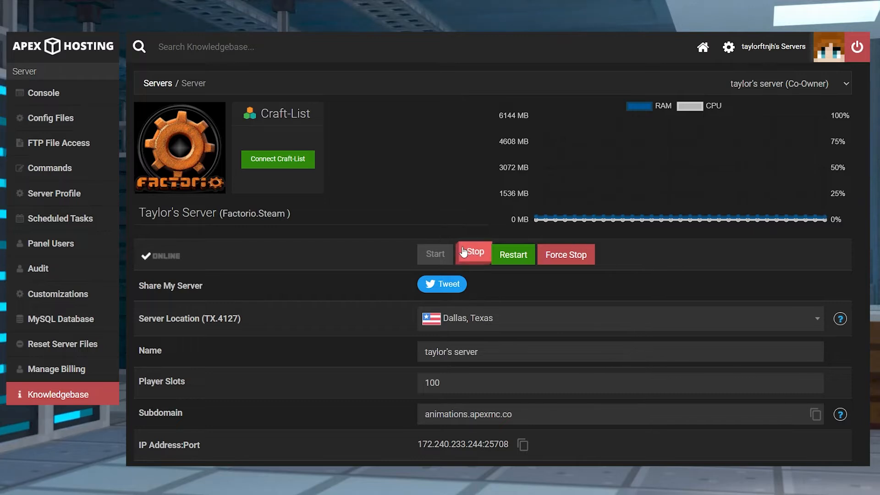
Step: Stop the server and open the FTP file browser listing server-adminlist.json
click(473, 255)
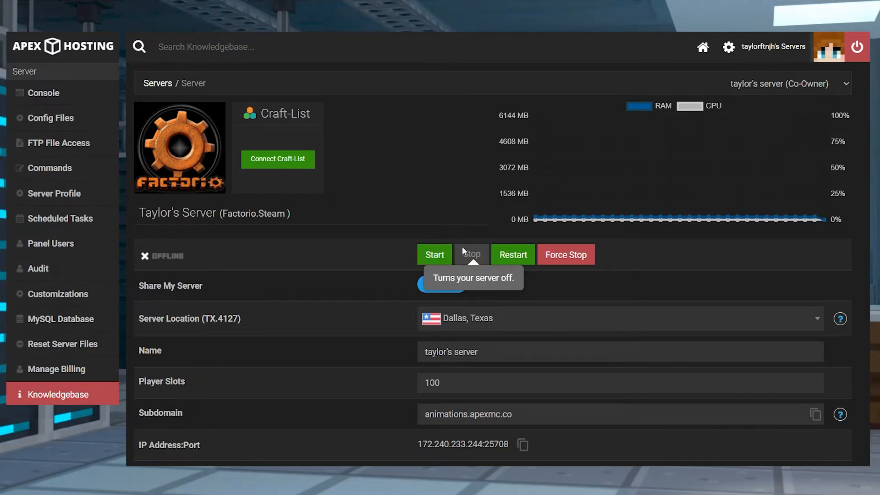
mouse_move(58, 143)
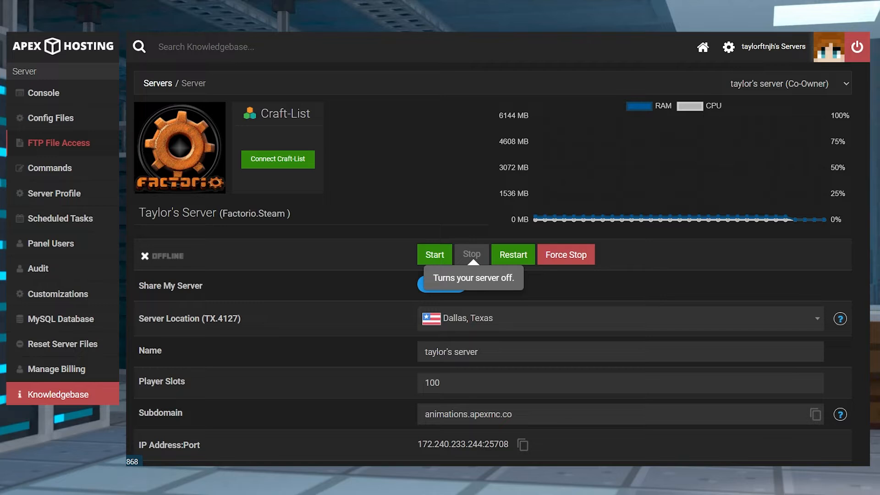
click(59, 143)
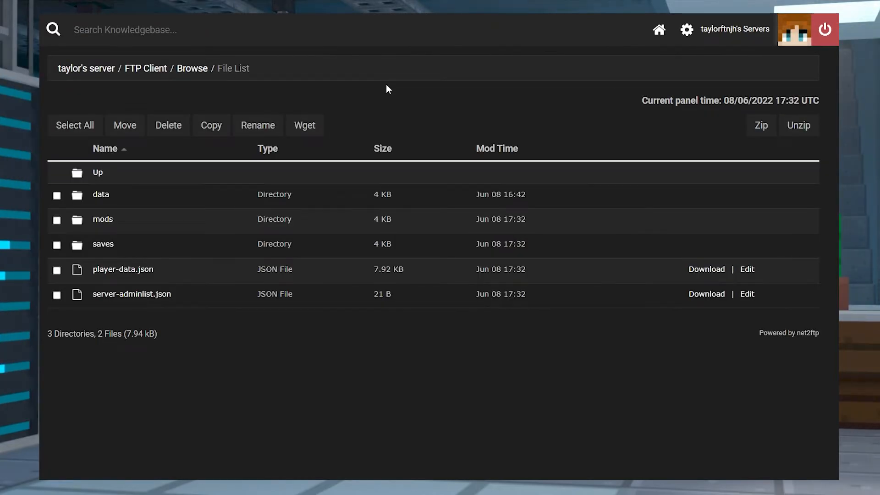
mouse_move(291, 204)
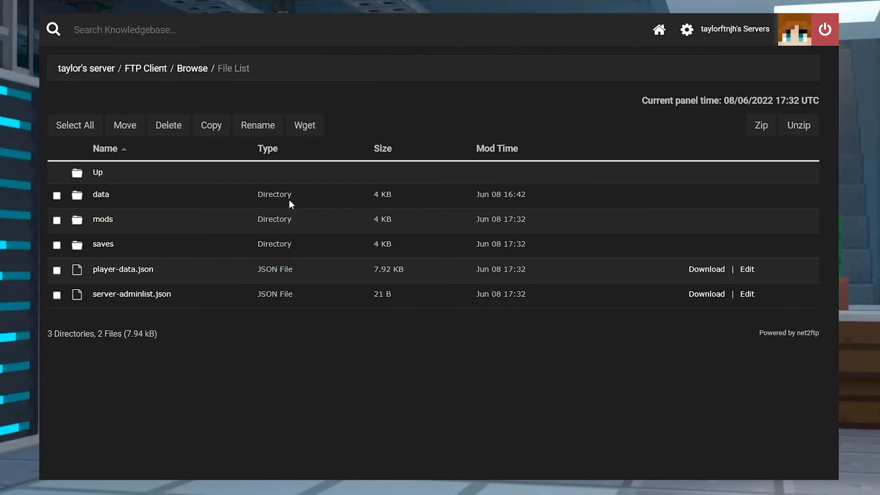
mouse_move(720, 302)
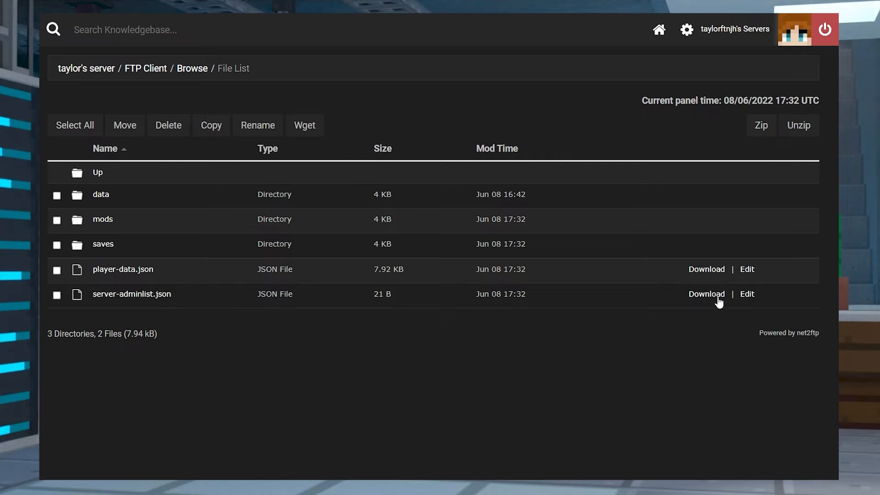
Step: Add a comma and second player name to server-adminlist.json, save, and return to overview
click(747, 293)
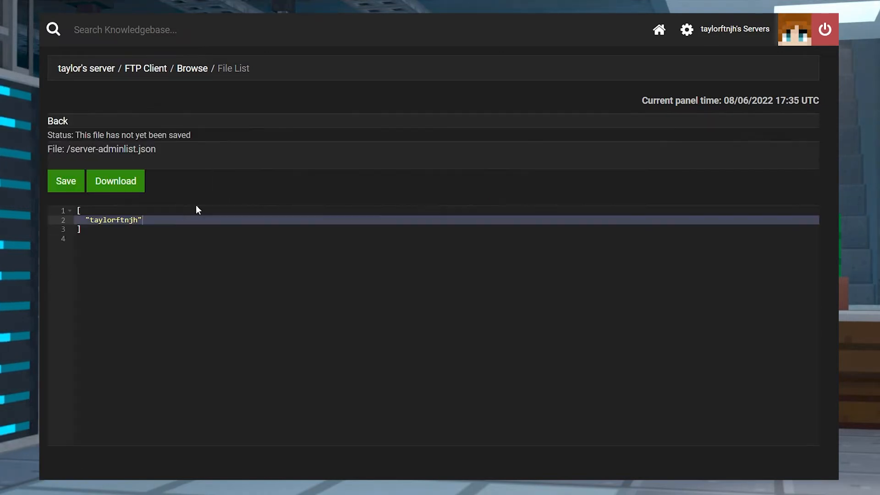
text(,)
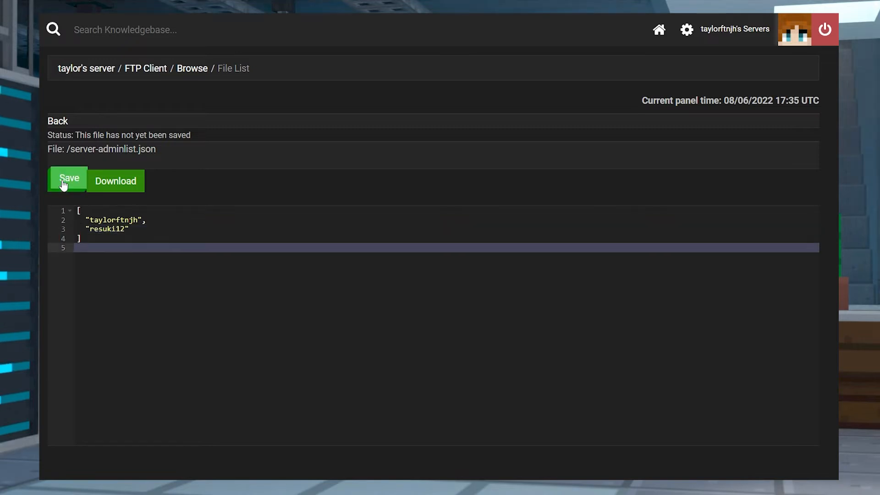
click(67, 180)
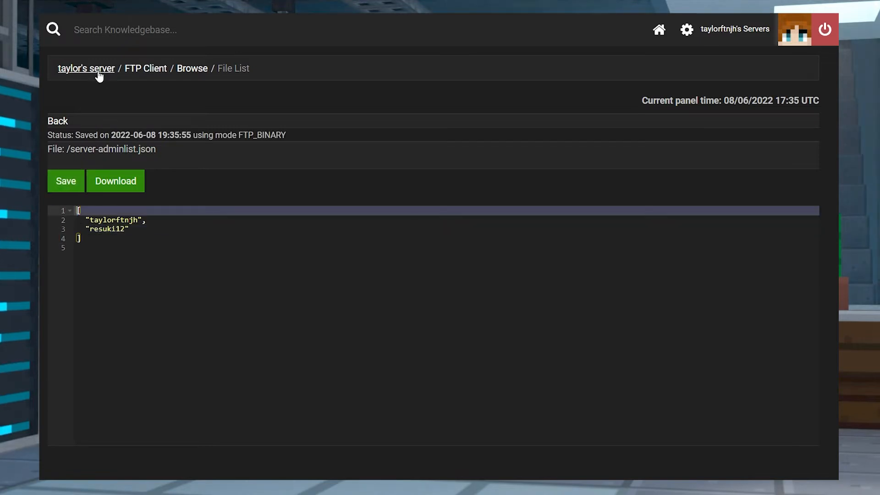
click(86, 67)
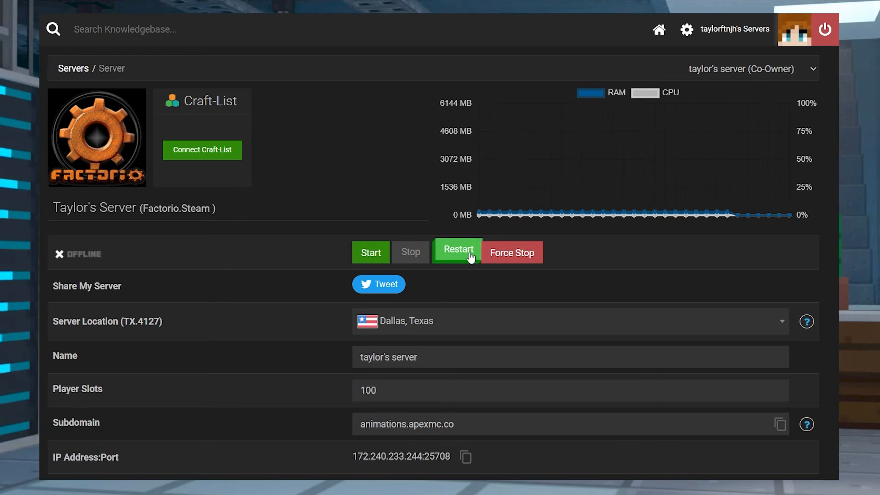
mouse_move(458, 252)
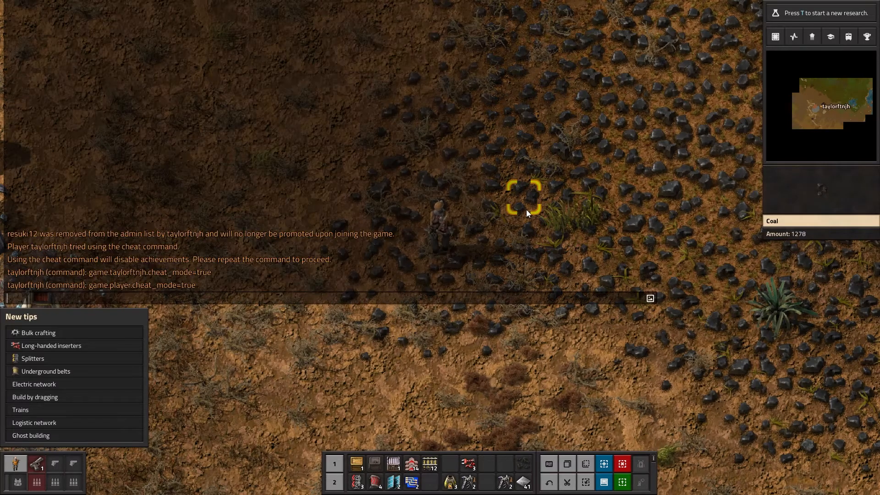
Step: Type /admin into Factorio's in-game console
text(/)
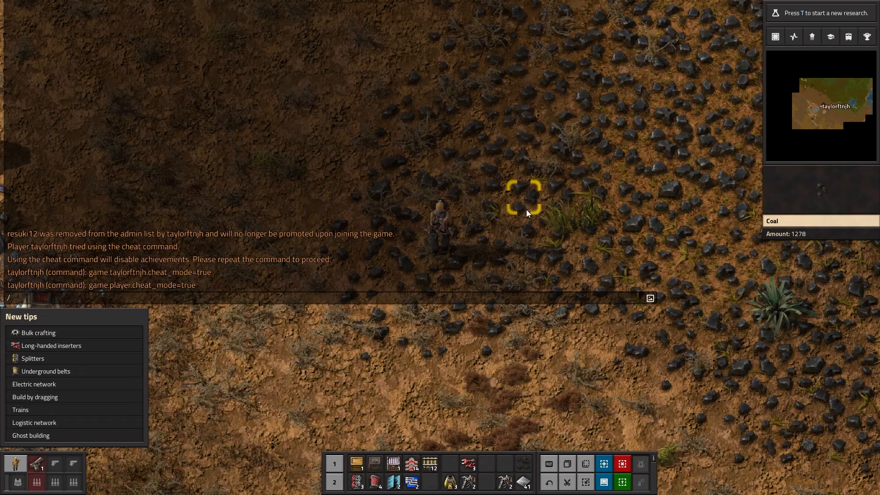
text(admin)
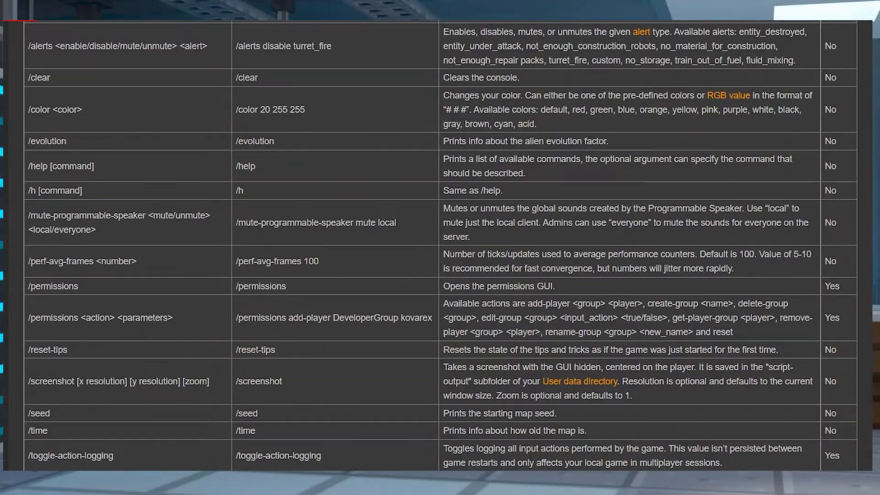
Step: Scroll the wiki's console commands table past /promote to the whitelist entry
scroll(down, 3)
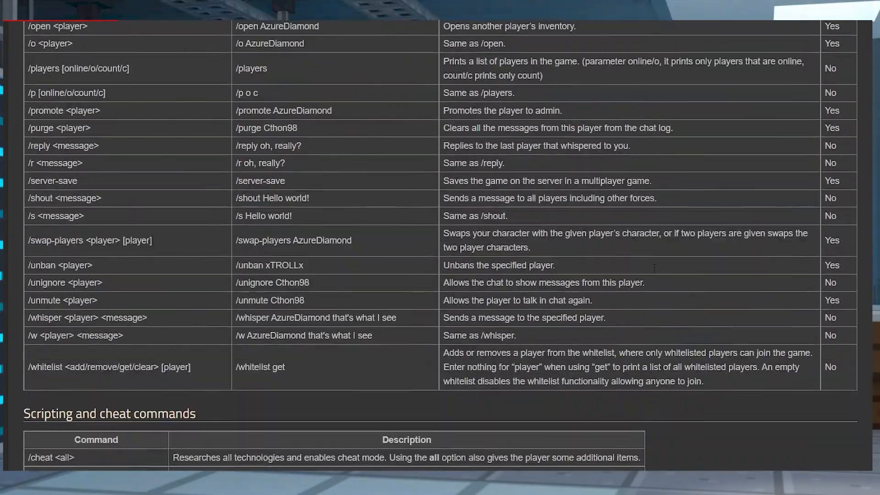
scroll(down, 3)
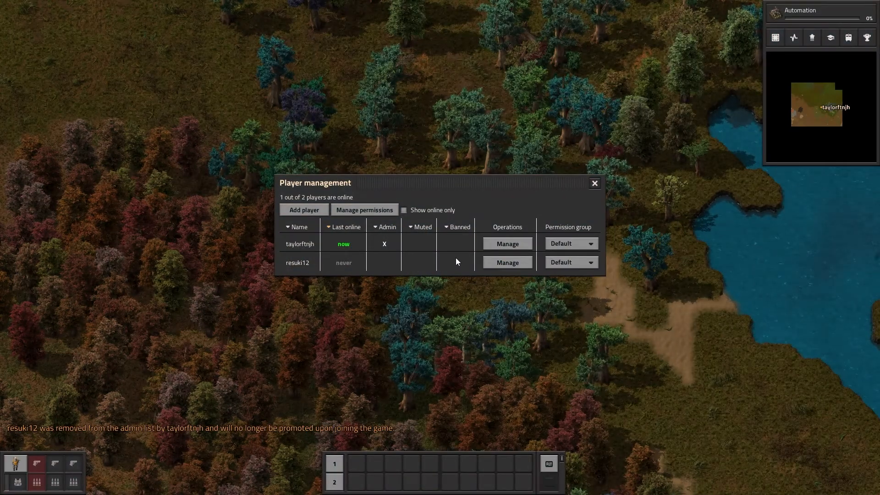
click(506, 262)
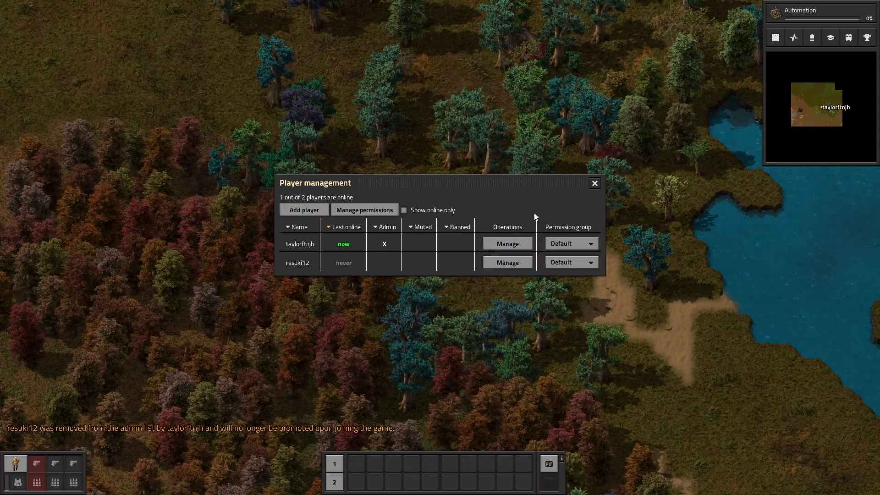
click(595, 183)
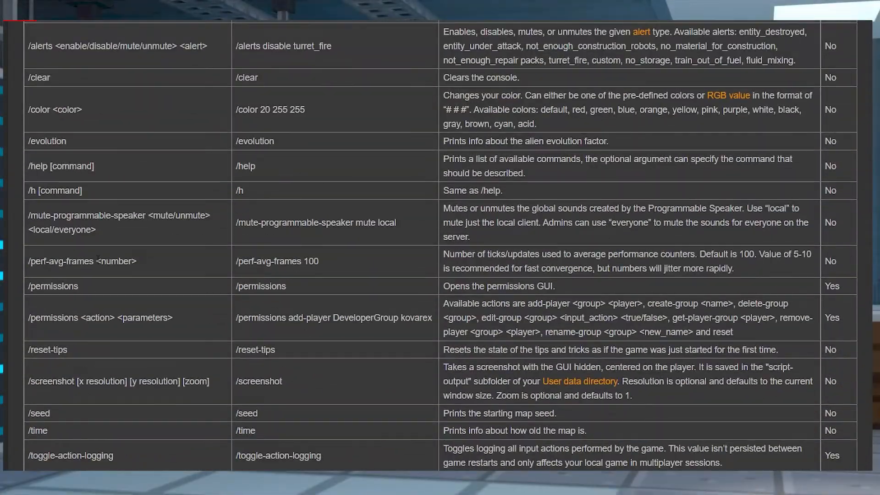
Step: Scroll the wiki down to the scripting and cheat commands with Lua examples
scroll(down, 3)
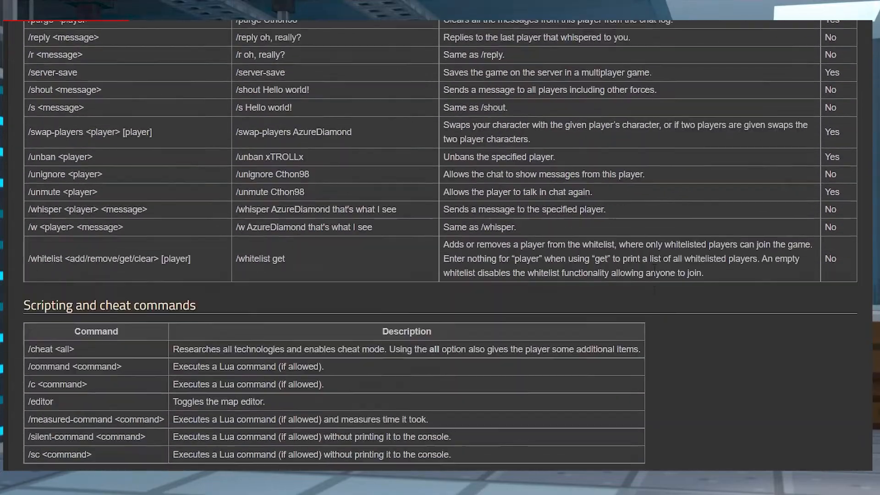
scroll(down, 3)
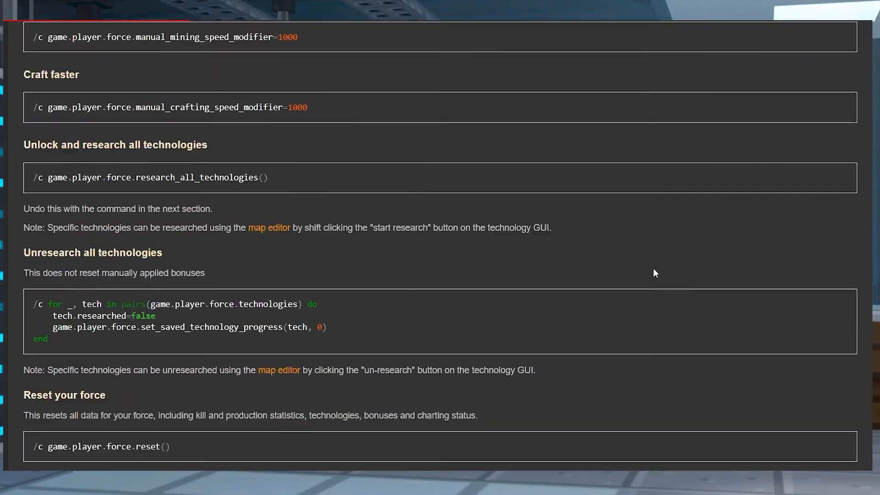